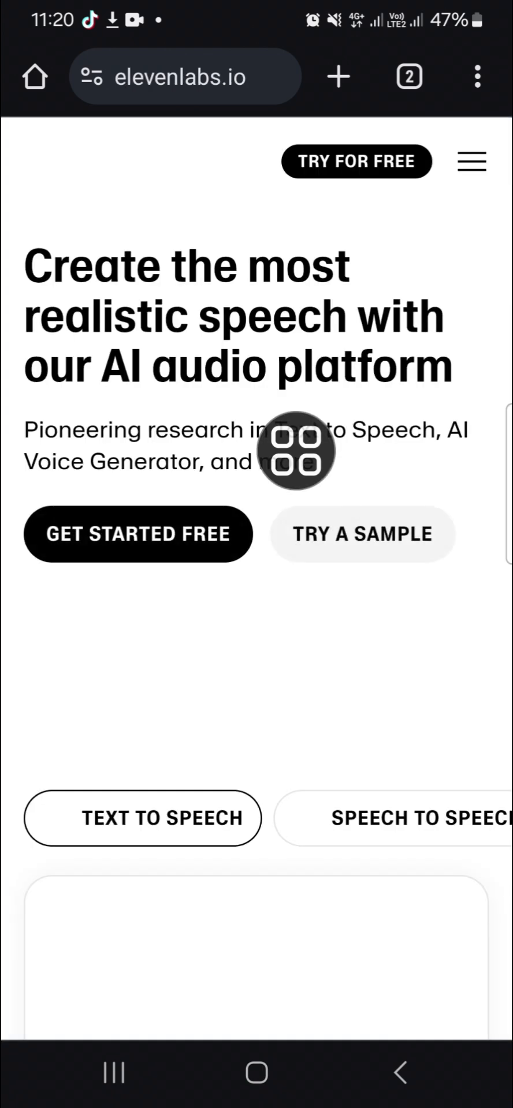
# Scroll to the Text to Speech demo holding the 740-character climate passage with the Charlotte voice.
pyautogui.scroll(-3)
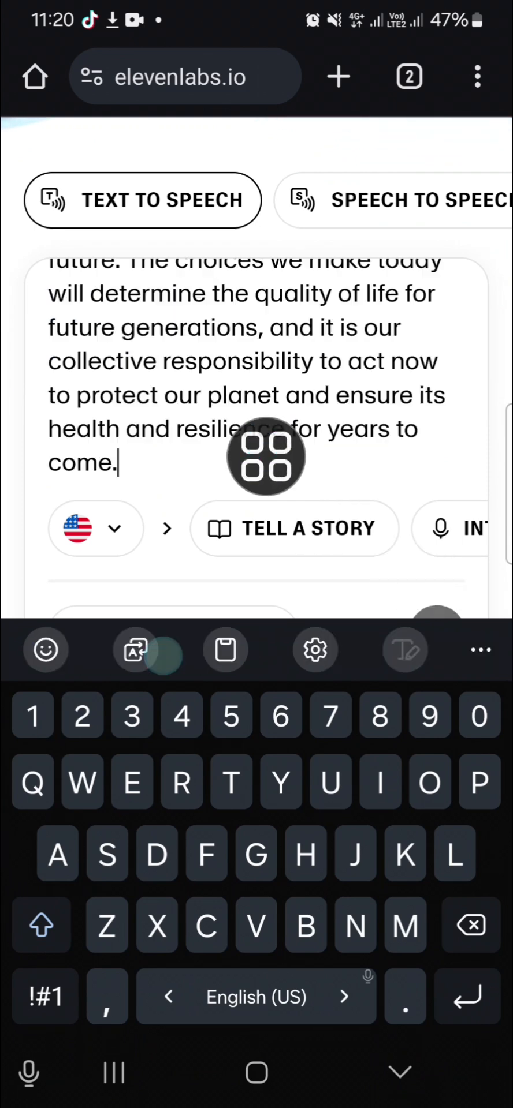
pyautogui.scroll(-3)
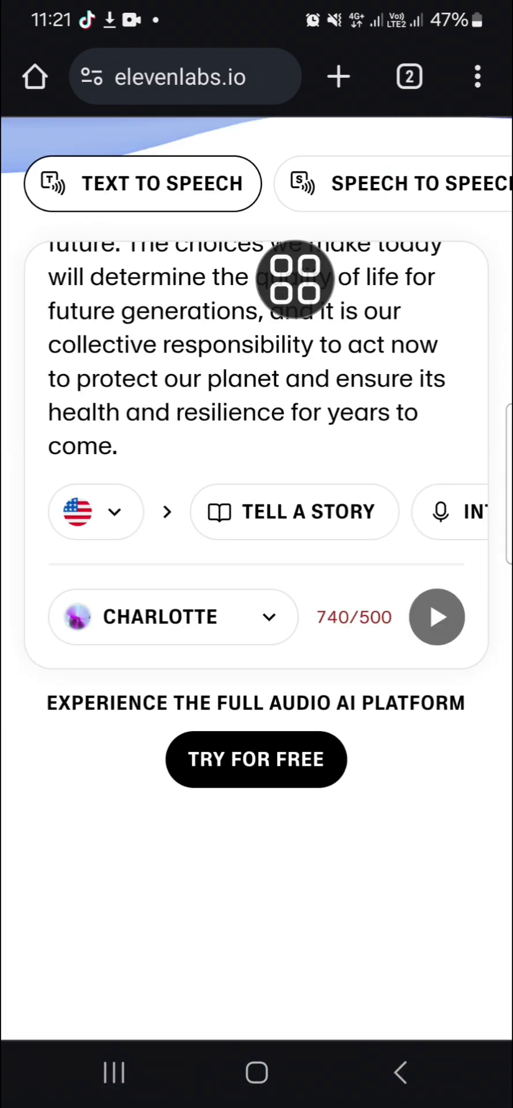
# Choose the Laura voice for the climate passage.
pyautogui.click(172, 617)
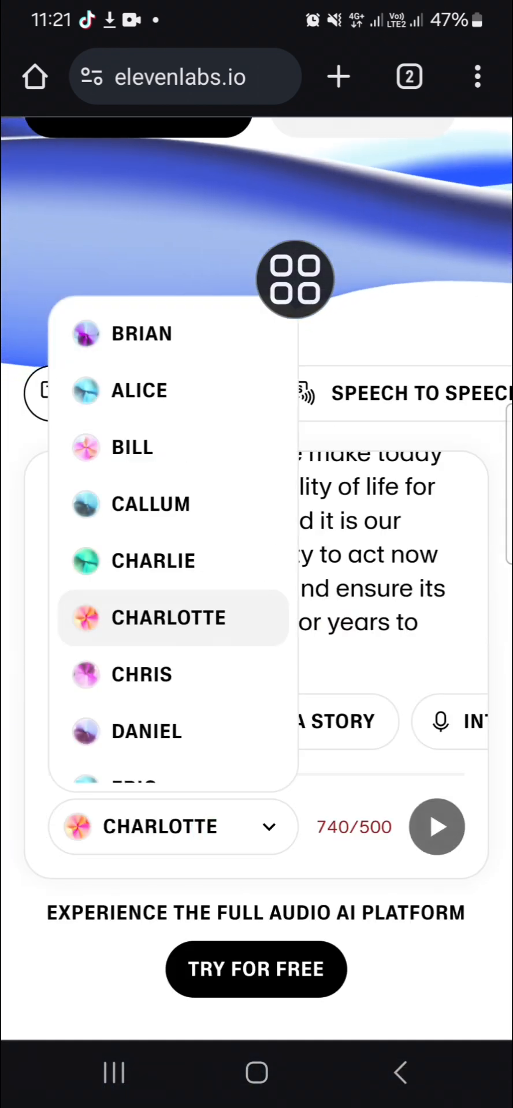
pyautogui.scroll(-3)
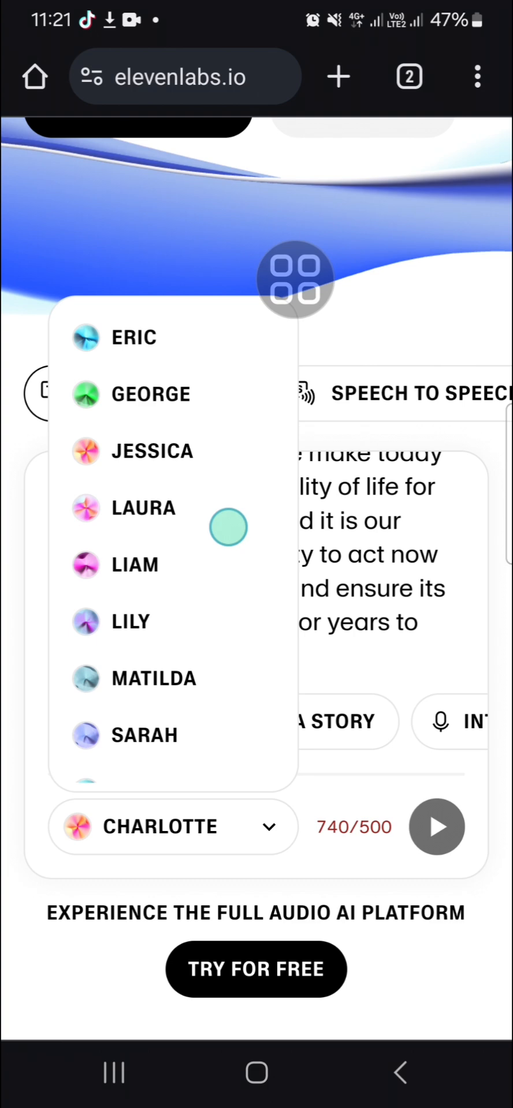
pyautogui.click(143, 508)
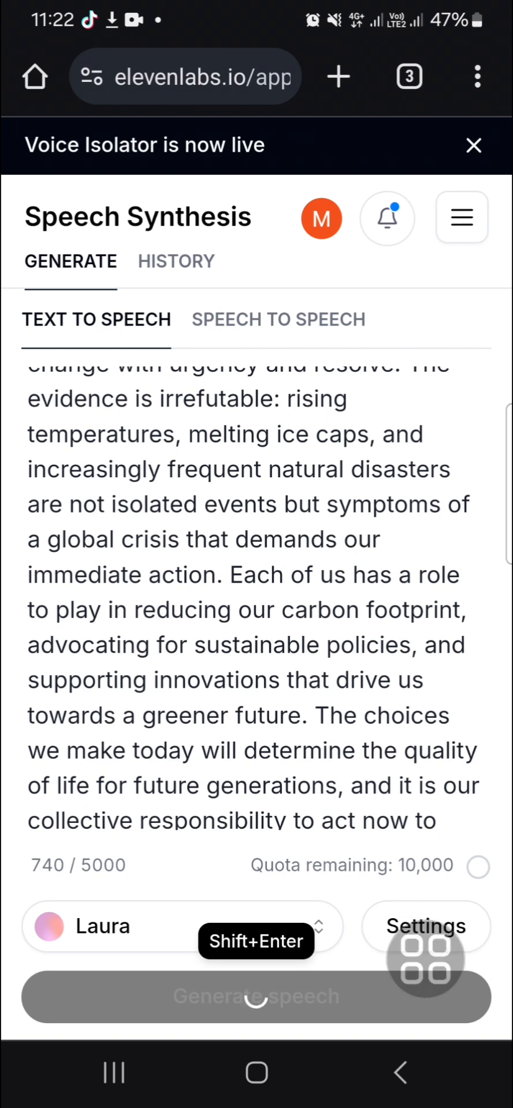
# Generate the Laura speech clip, preview it, and download it to the phone.
pyautogui.click(256, 998)
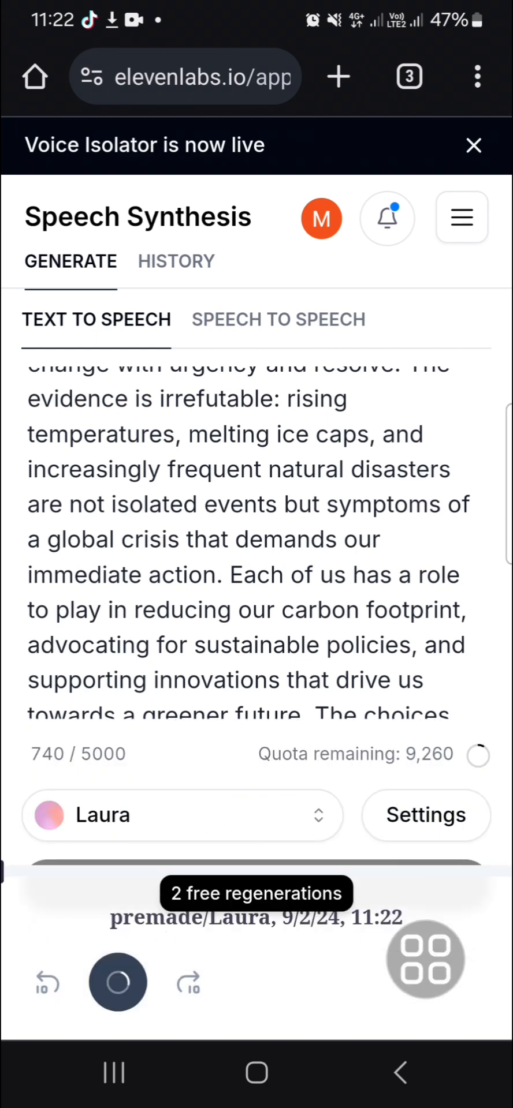
pyautogui.click(119, 981)
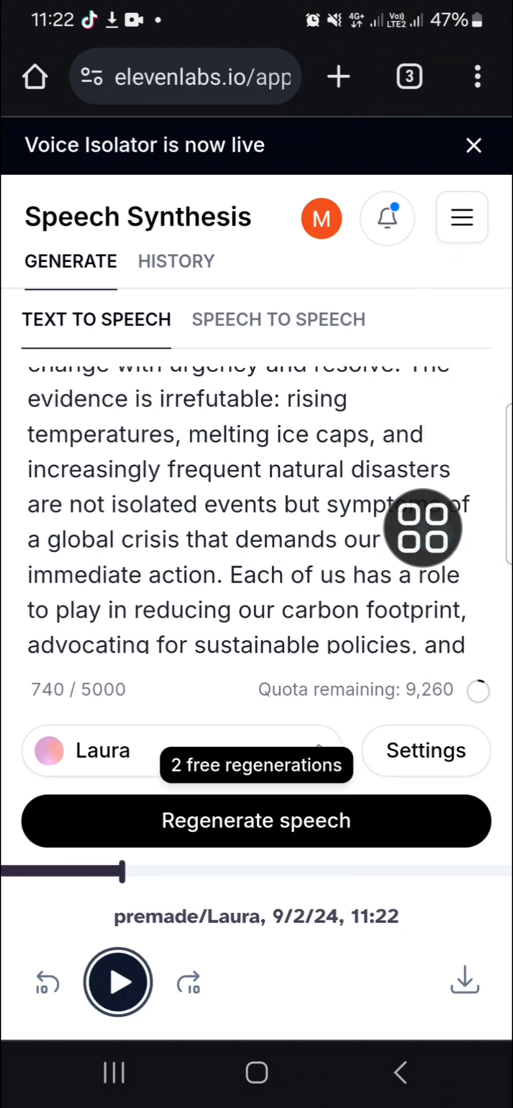
pyautogui.moveTo(422, 528); pyautogui.dragTo(464, 860)
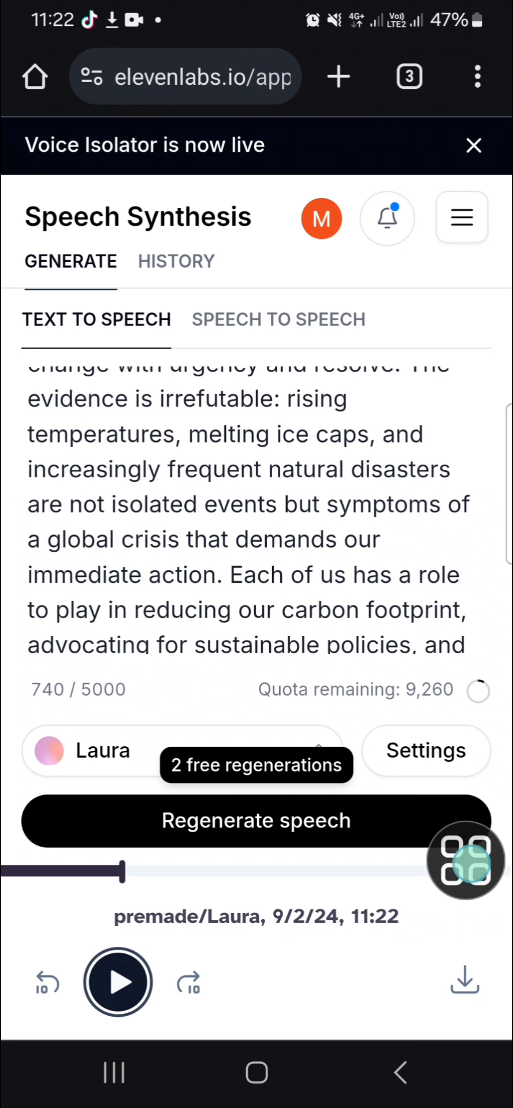
pyautogui.click(464, 983)
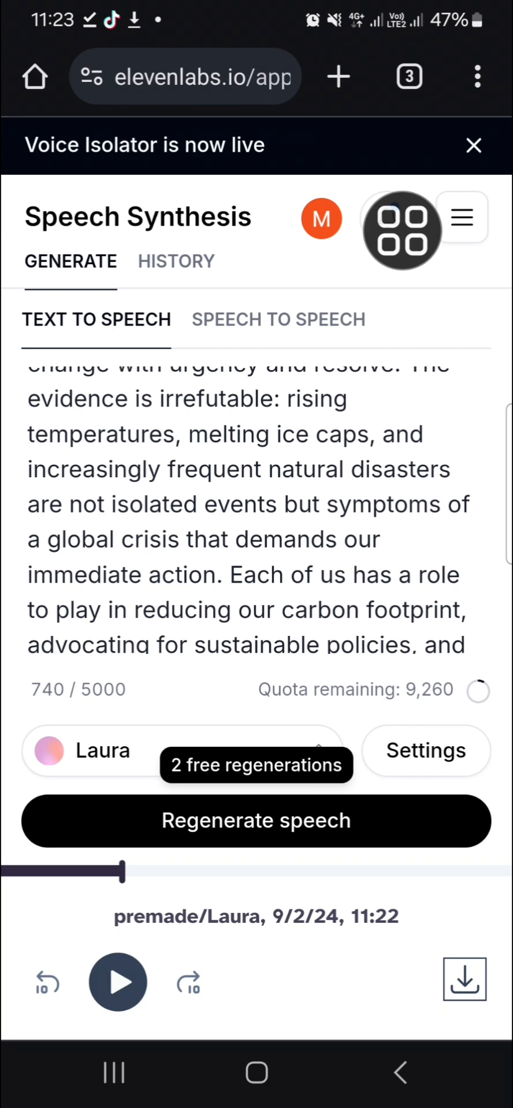
pyautogui.click(409, 76)
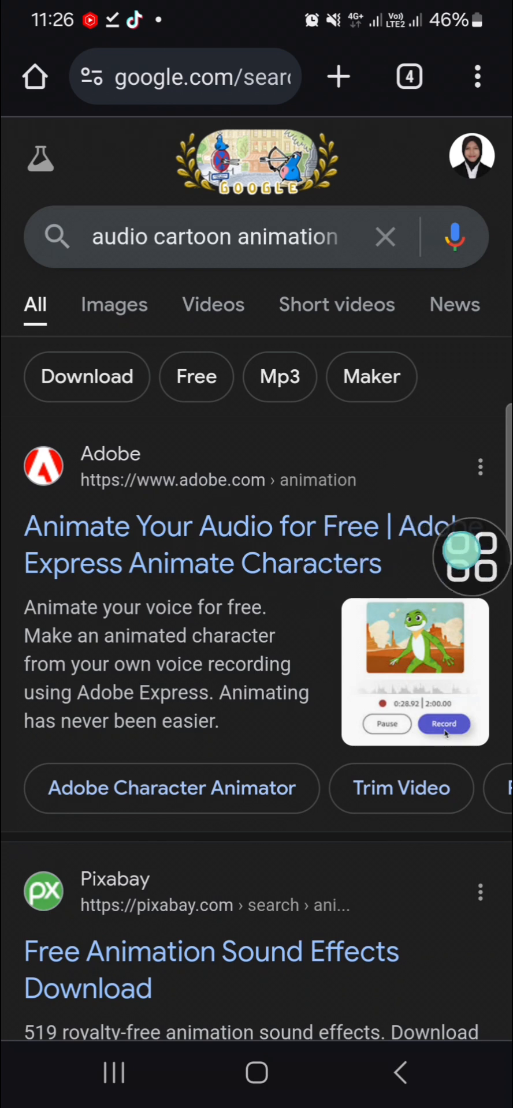
# Launch Adobe Express's free Animate from audio tool from the Google result.
pyautogui.moveTo(470, 559); pyautogui.dragTo(256, 527)
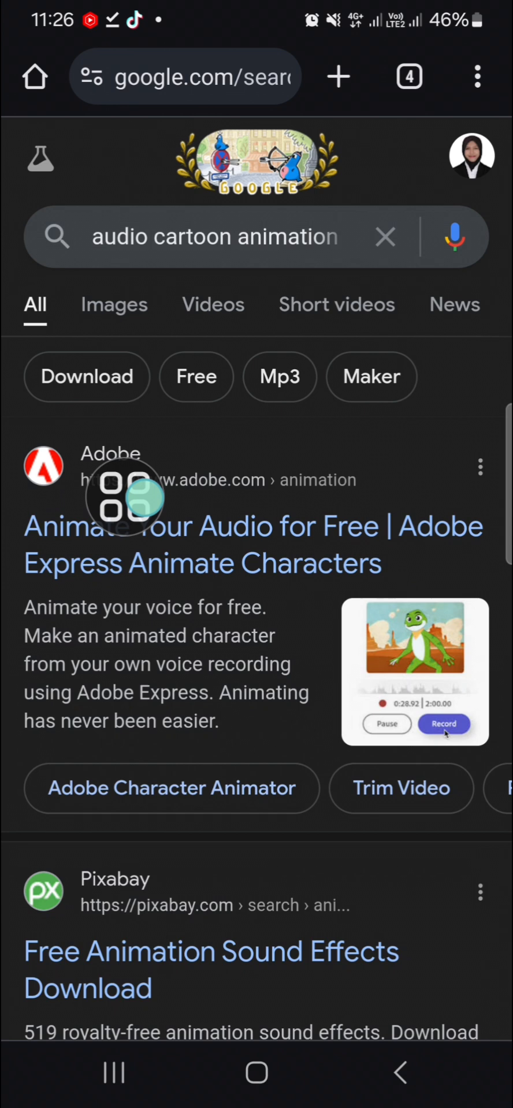
pyautogui.click(253, 545)
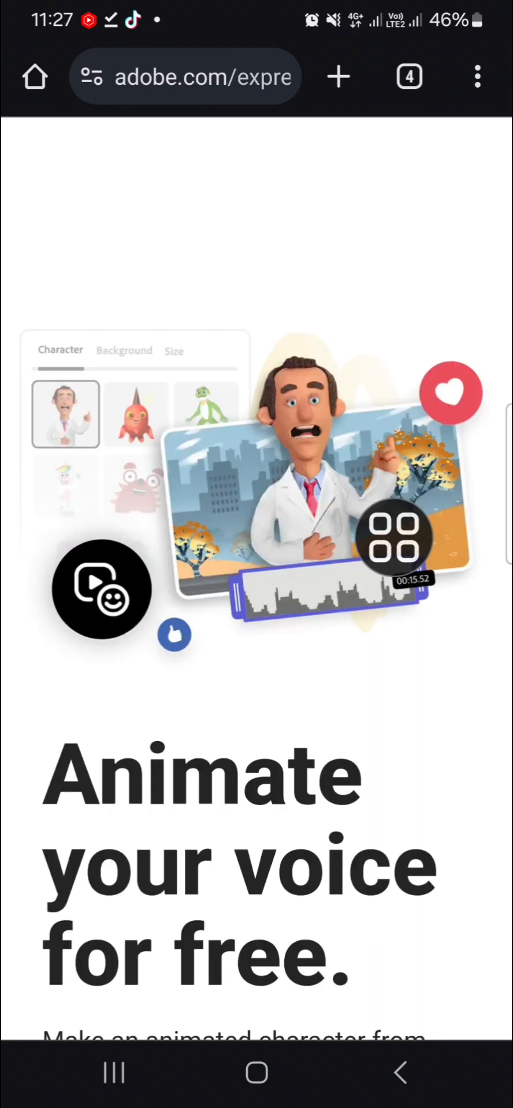
pyautogui.scroll(-3)
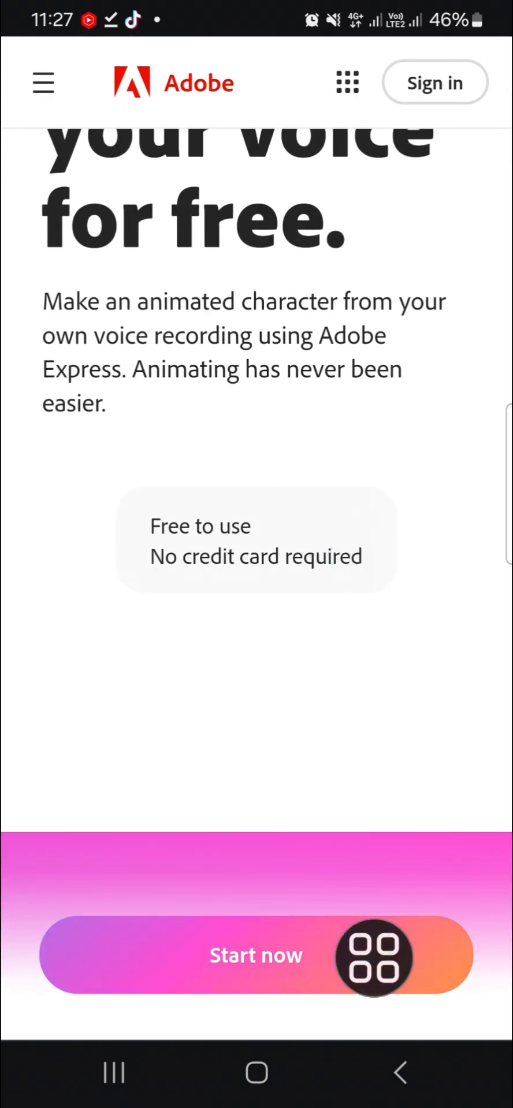
pyautogui.click(256, 955)
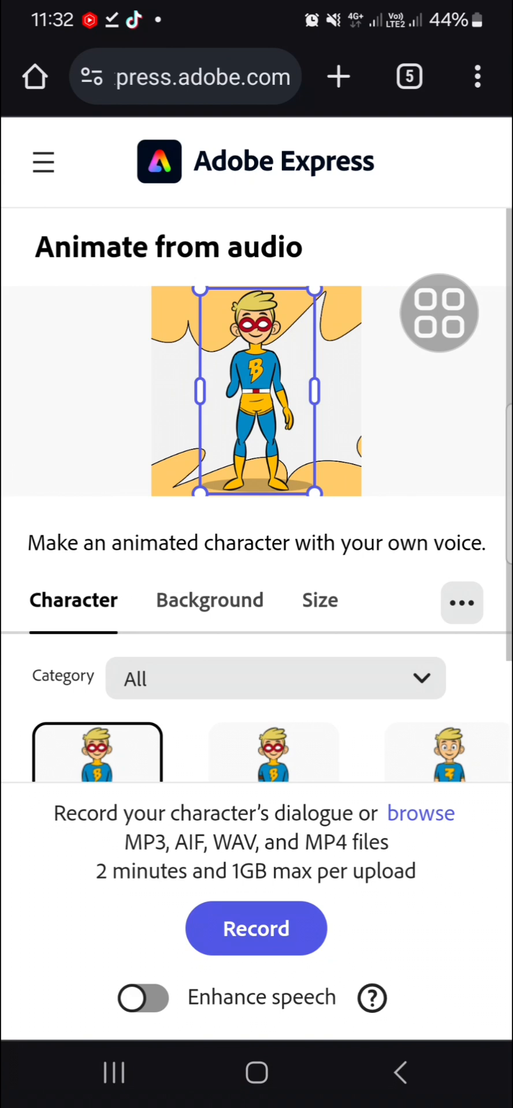
# Choose the Zoey character and set the classroom as the background.
pyautogui.scroll(-3)
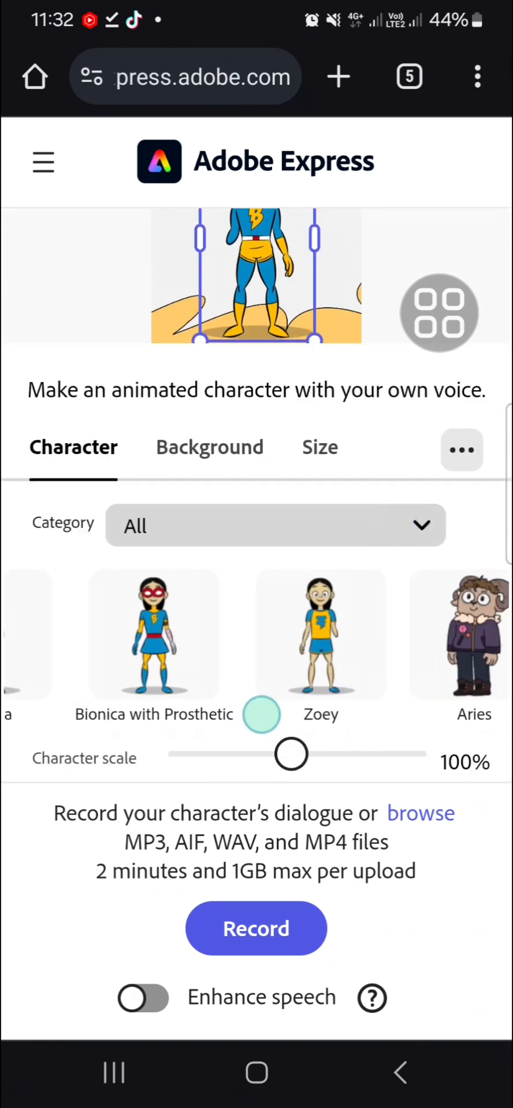
pyautogui.click(319, 633)
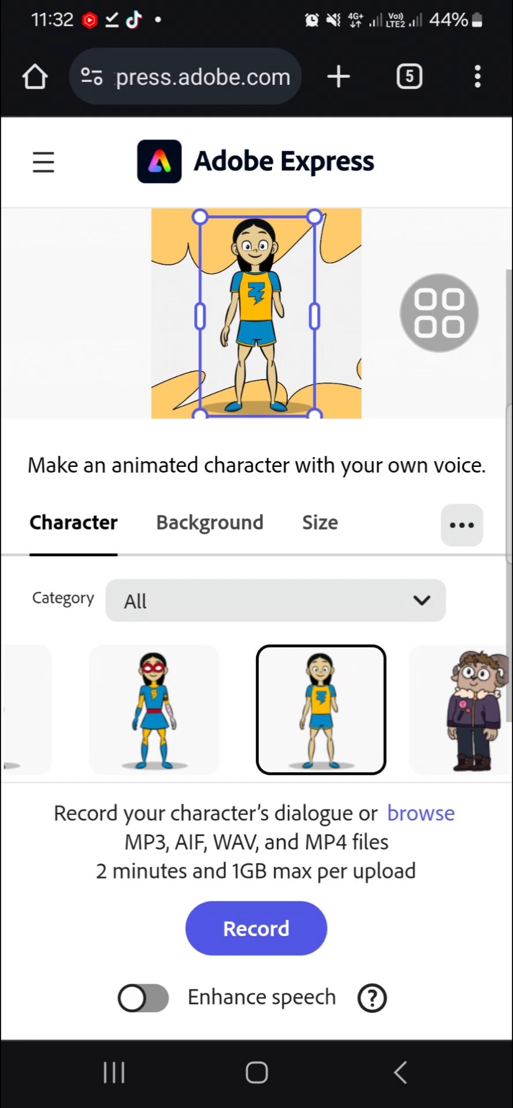
pyautogui.click(209, 522)
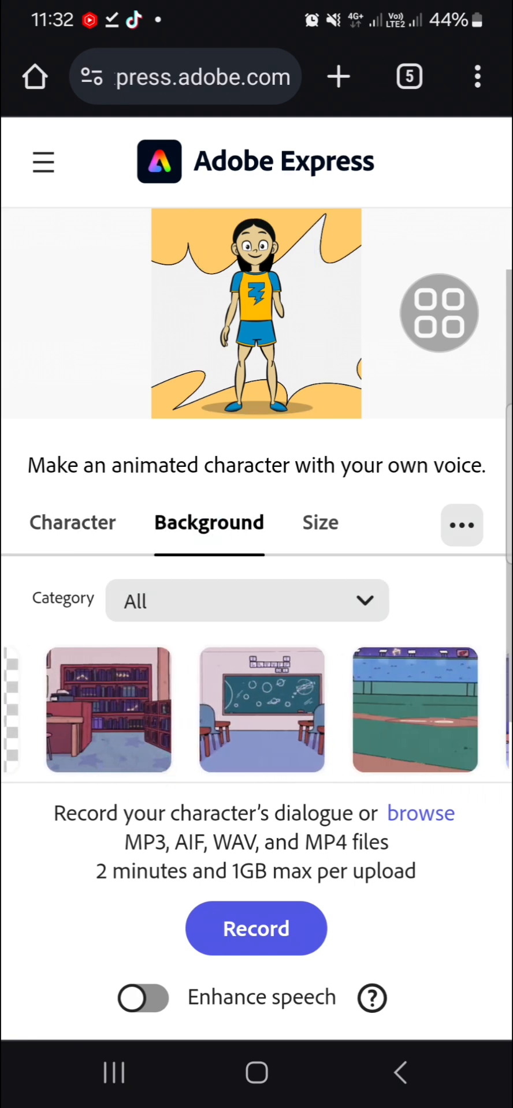
pyautogui.click(260, 710)
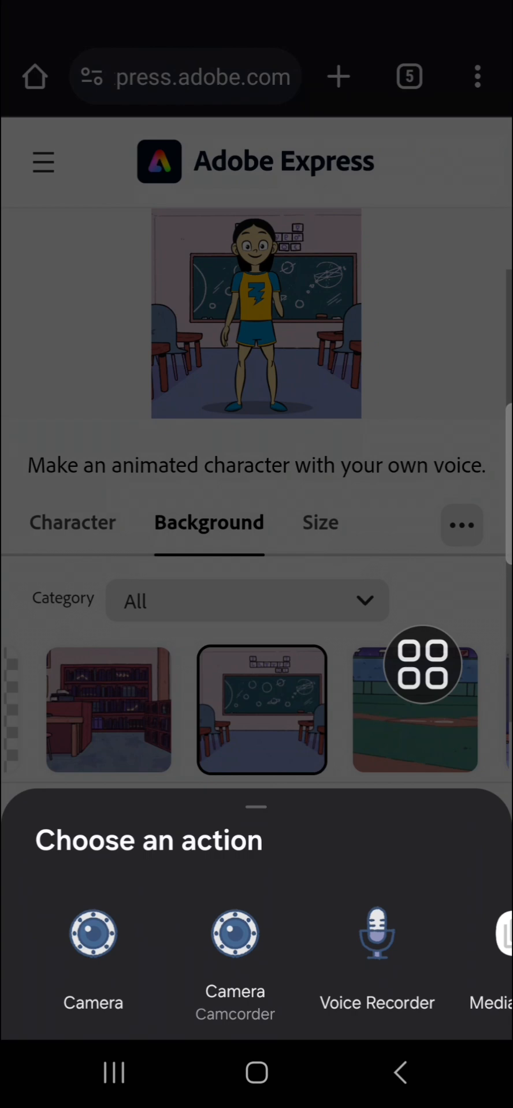
# Upload the ElevenLabs MP3 from Downloads to produce the 43.7-second animation.
pyautogui.hscroll(-3)
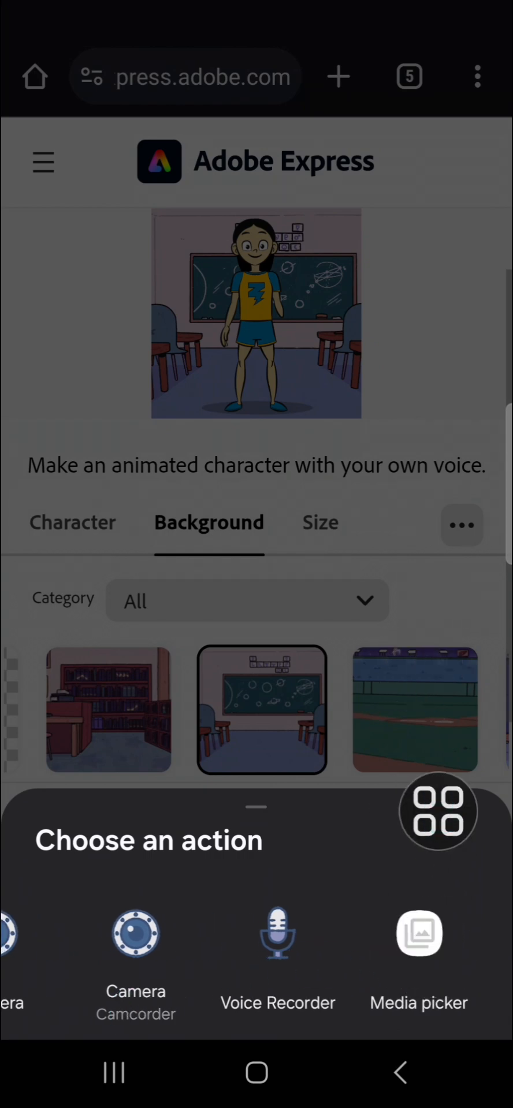
pyautogui.click(418, 932)
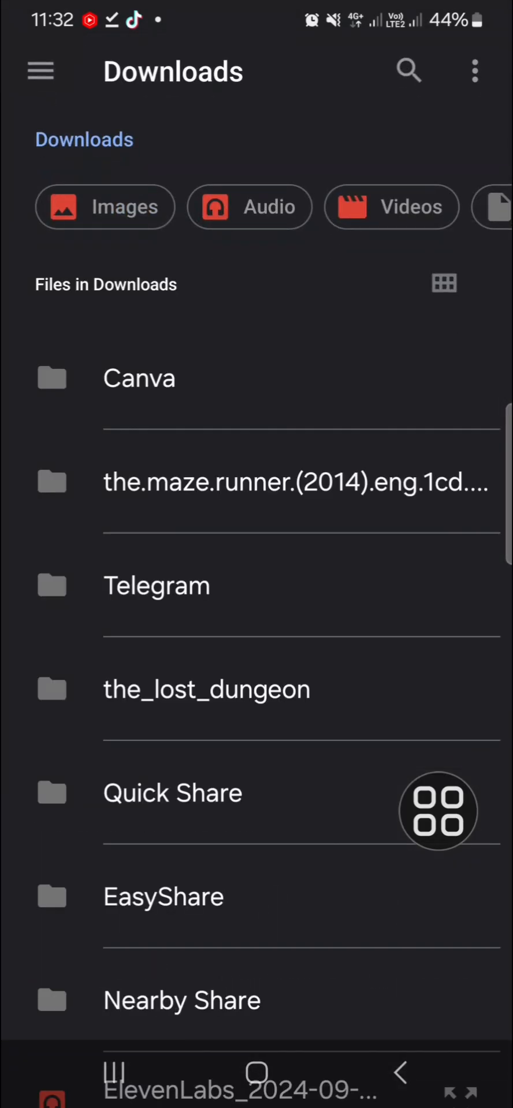
pyautogui.scroll(-3)
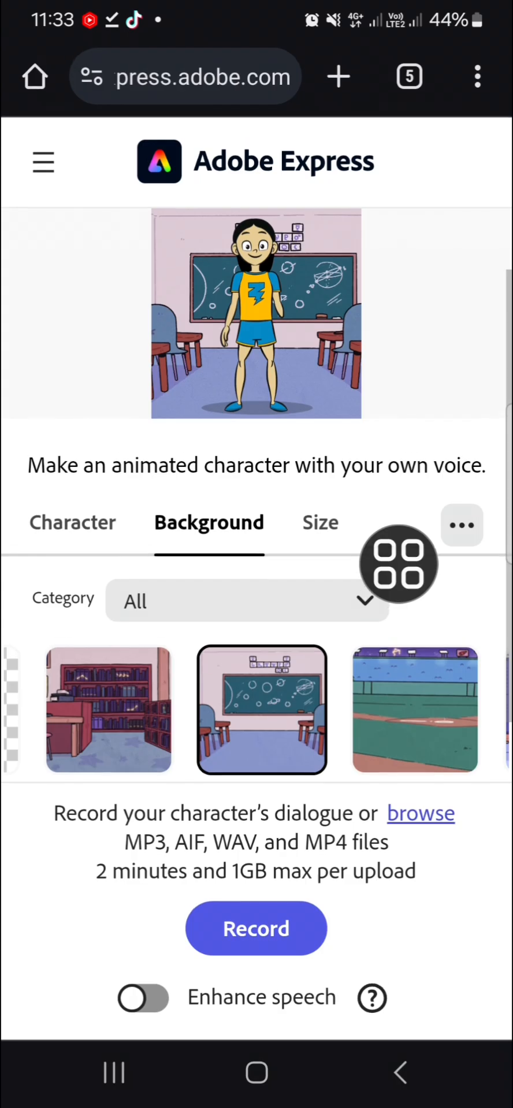
pyautogui.click(256, 928)
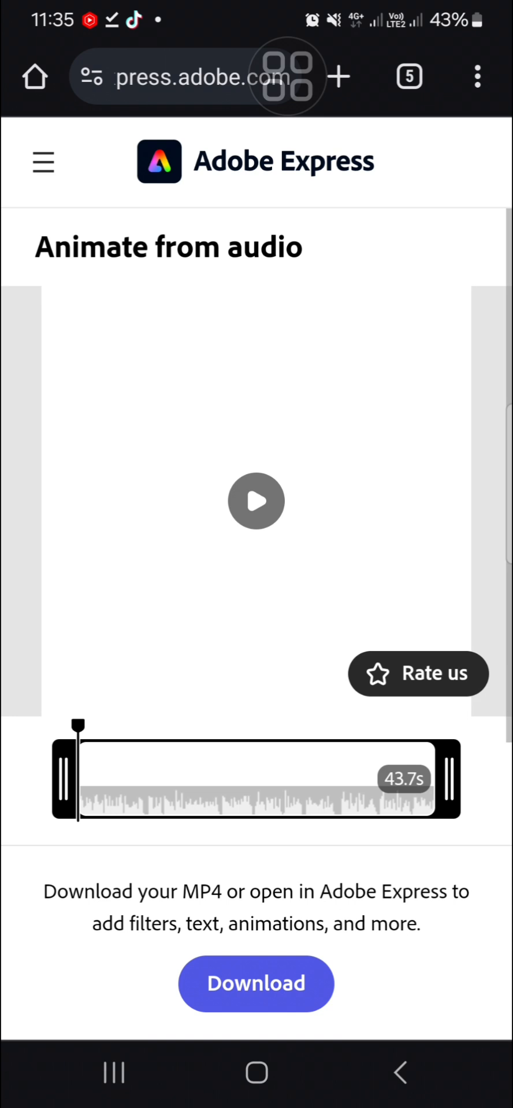
pyautogui.click(256, 501)
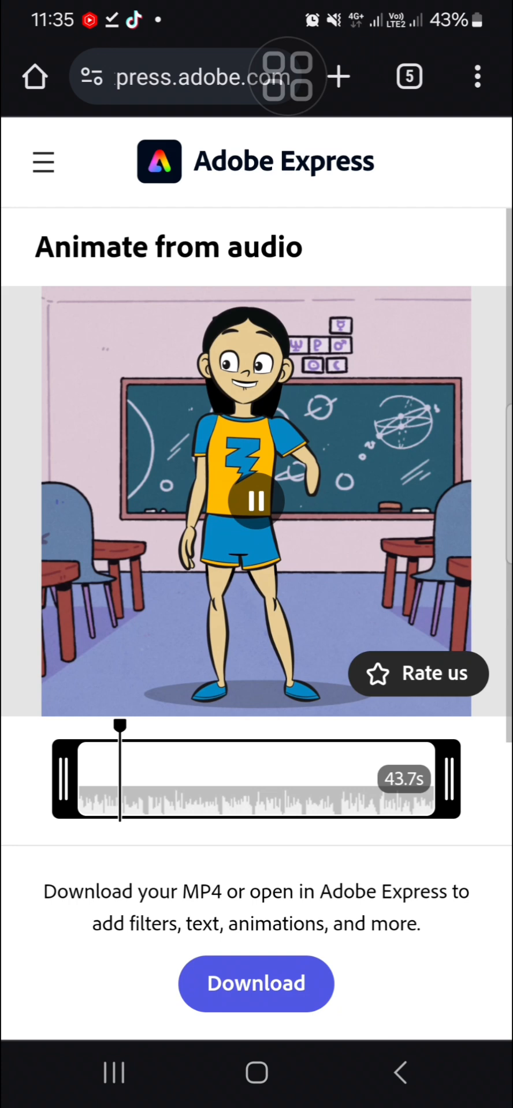
pyautogui.click(256, 502)
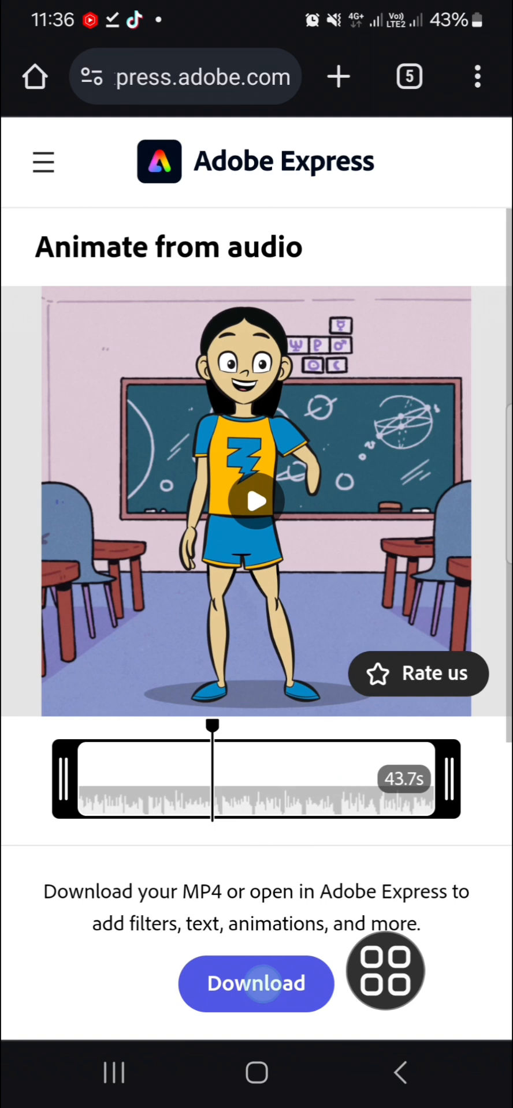
pyautogui.click(257, 984)
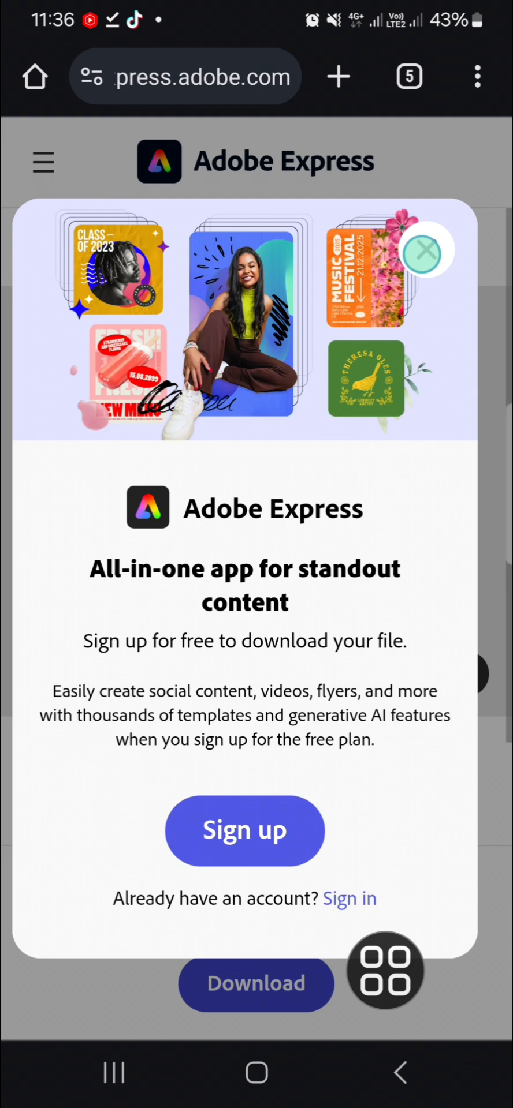
pyautogui.click(422, 253)
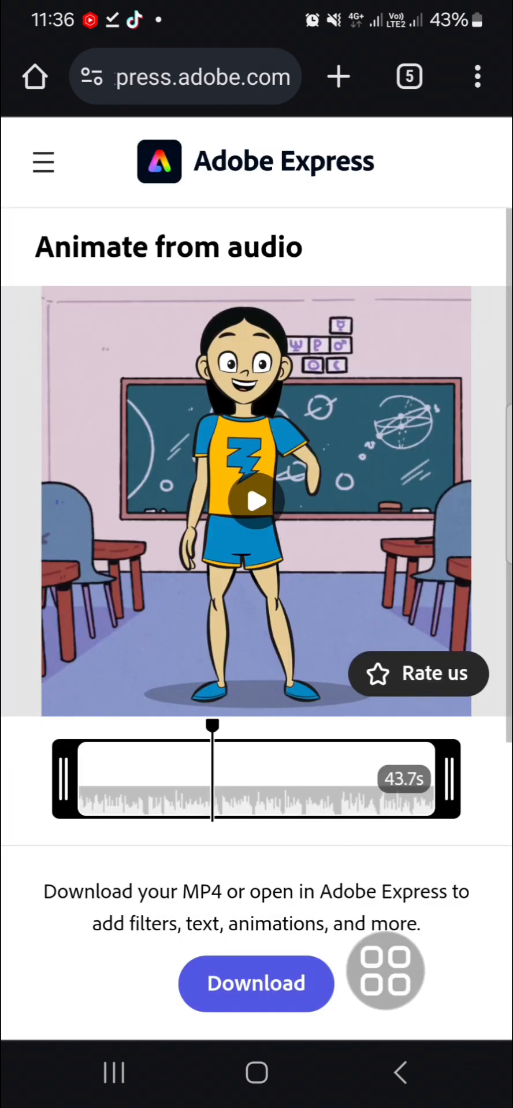